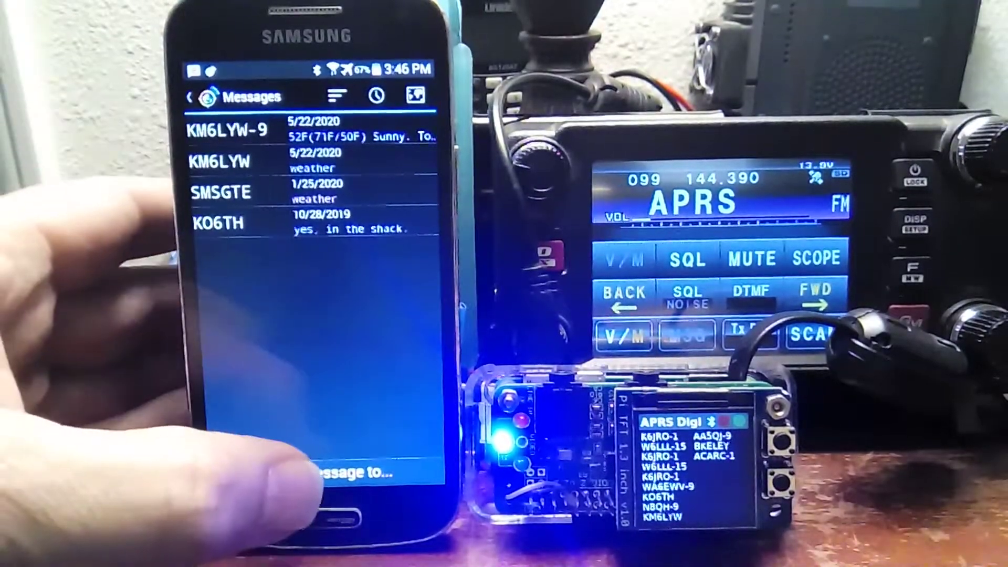
Step: Start a new message to WXBOT and begin writing the weather request 'weath'
left_click(349, 472)
type("WXBOT")
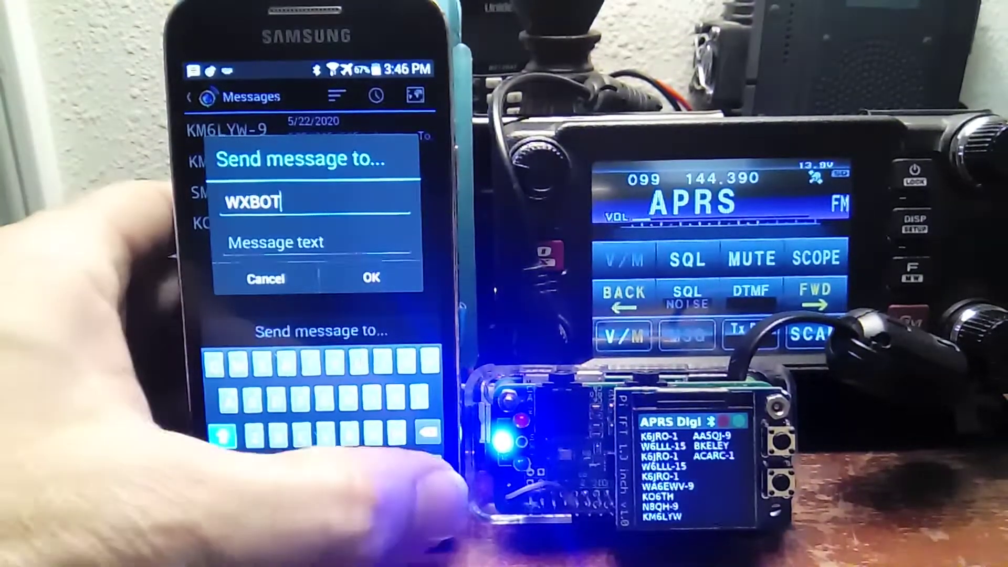
type("weath")
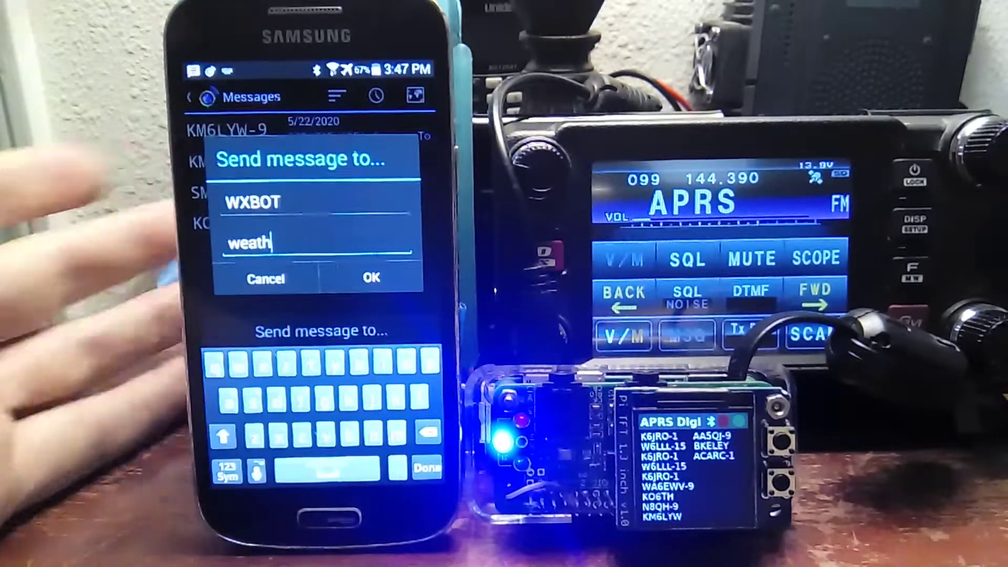